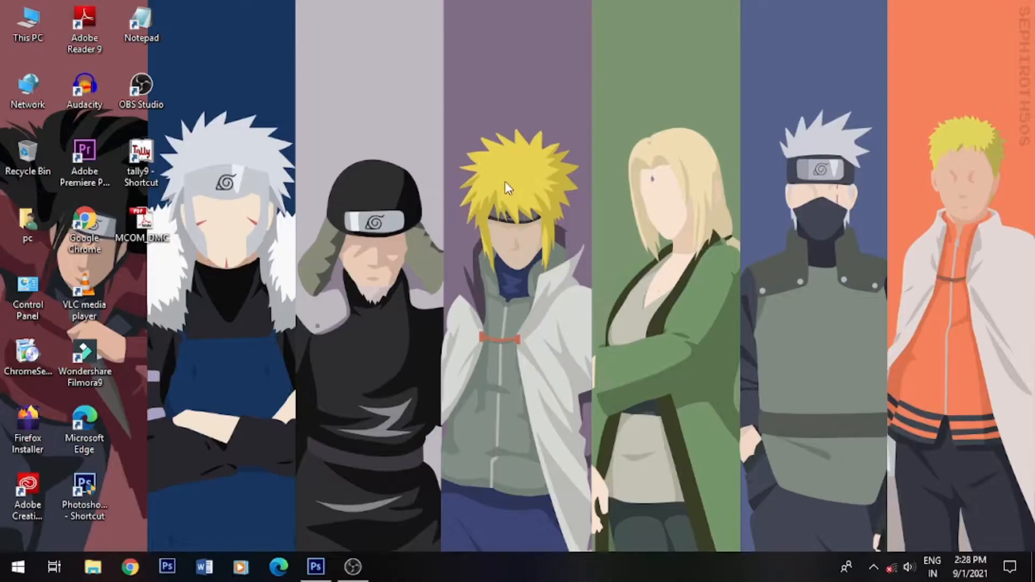
mouse_move(315, 566)
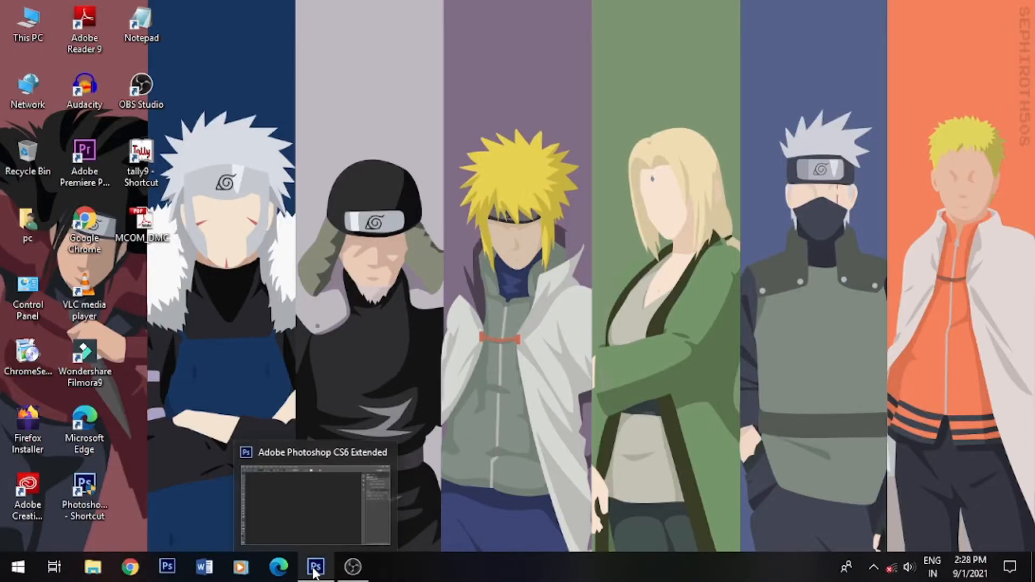
Bring the Photoshop window with the blank thumbnail canvas to the front.
left_click(315, 567)
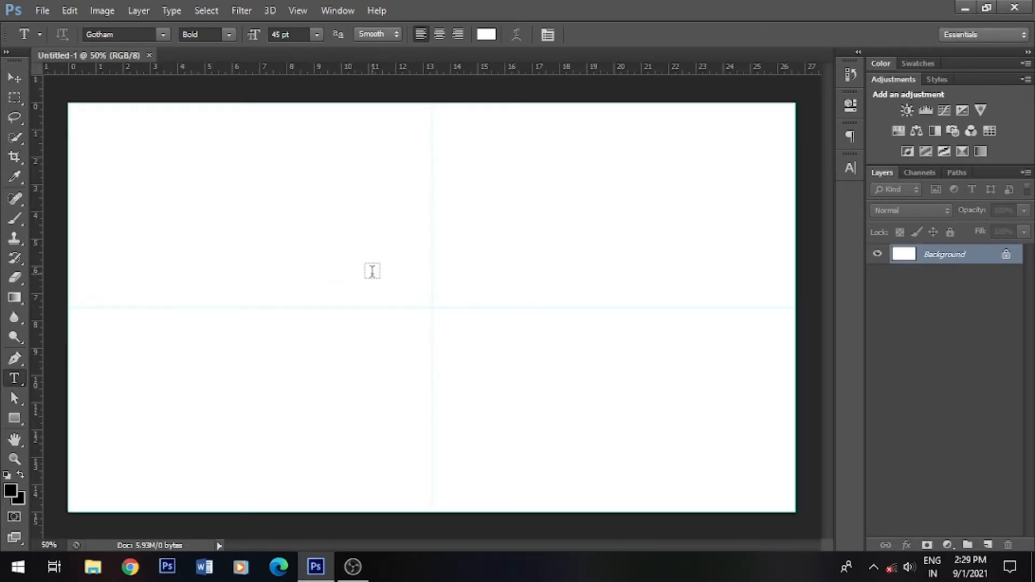
mouse_move(376, 284)
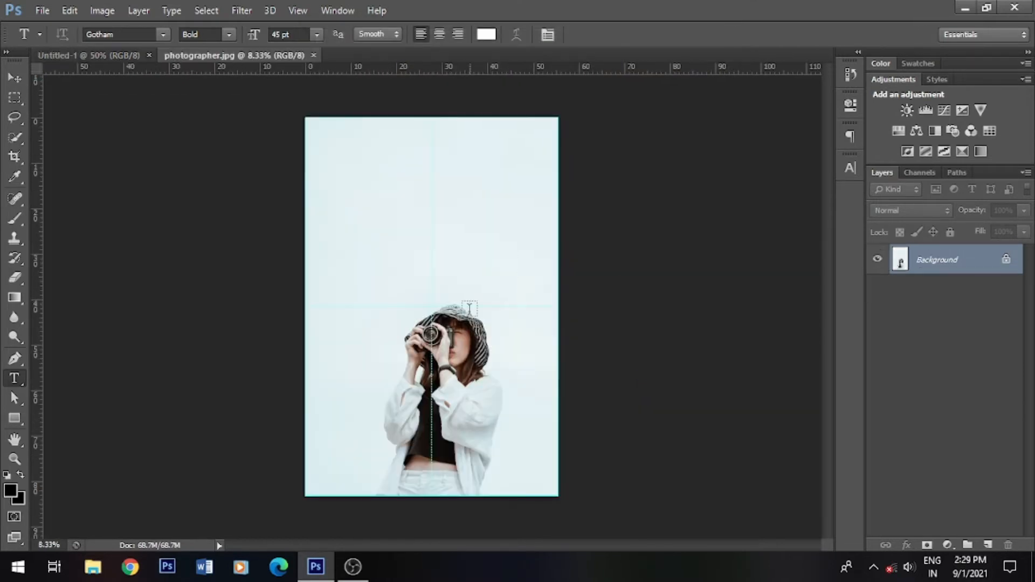
mouse_move(535, 305)
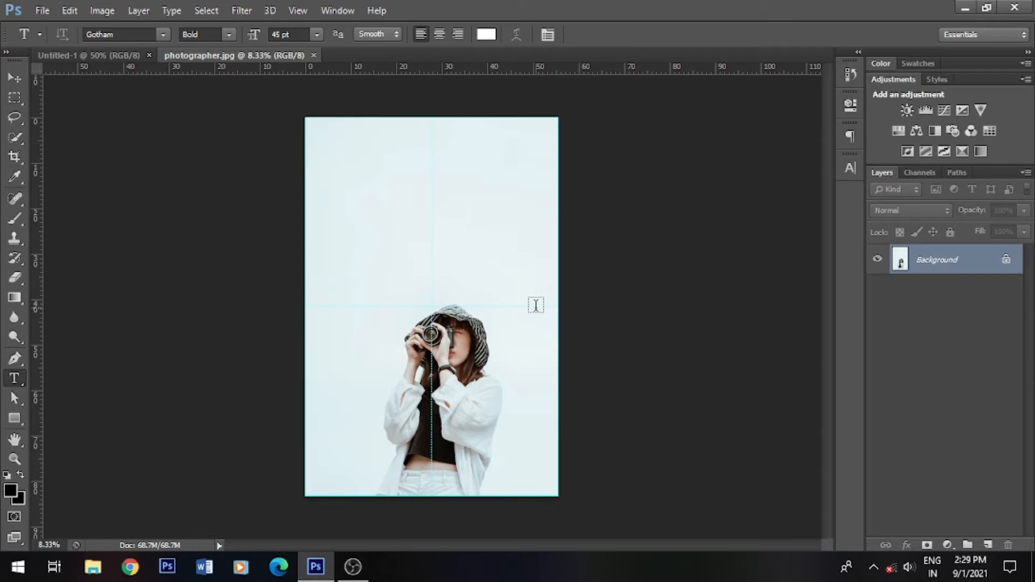
Open the 'thumbnail cutout' image and copy it into the Untitled-1 canvas as a new layer.
left_click(42, 11)
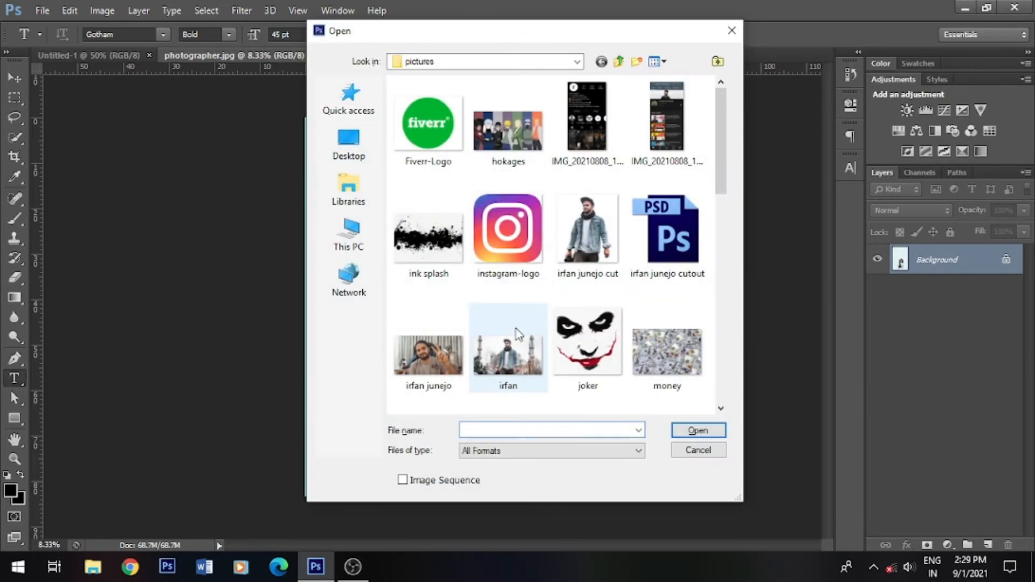
scroll("down", 3)
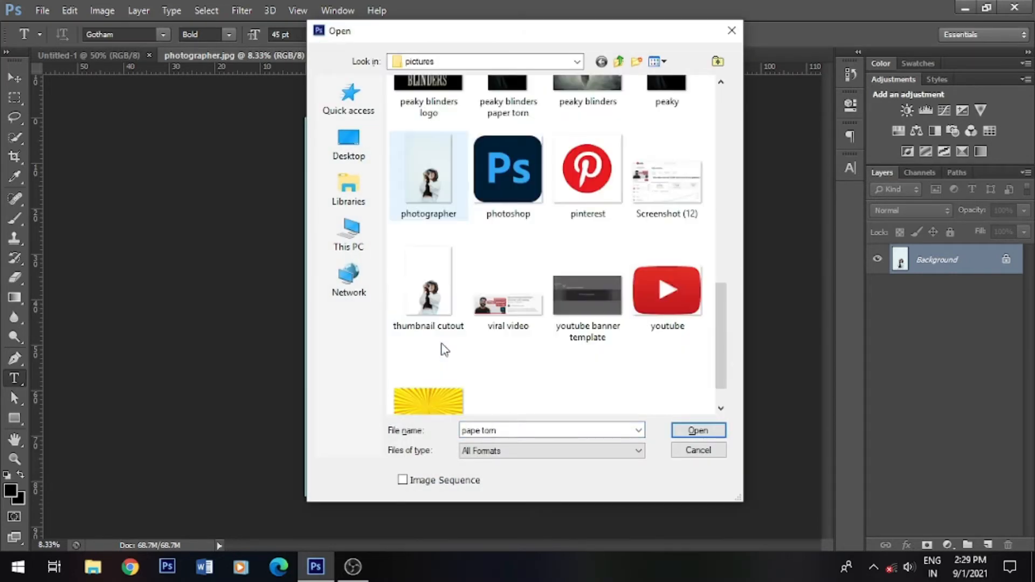
left_click(698, 430)
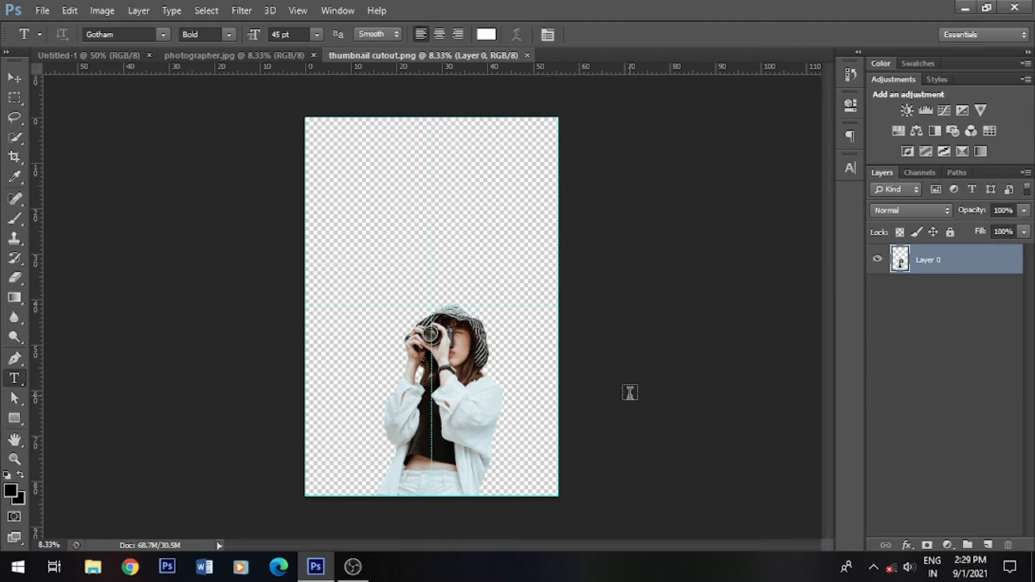
left_click(14, 77)
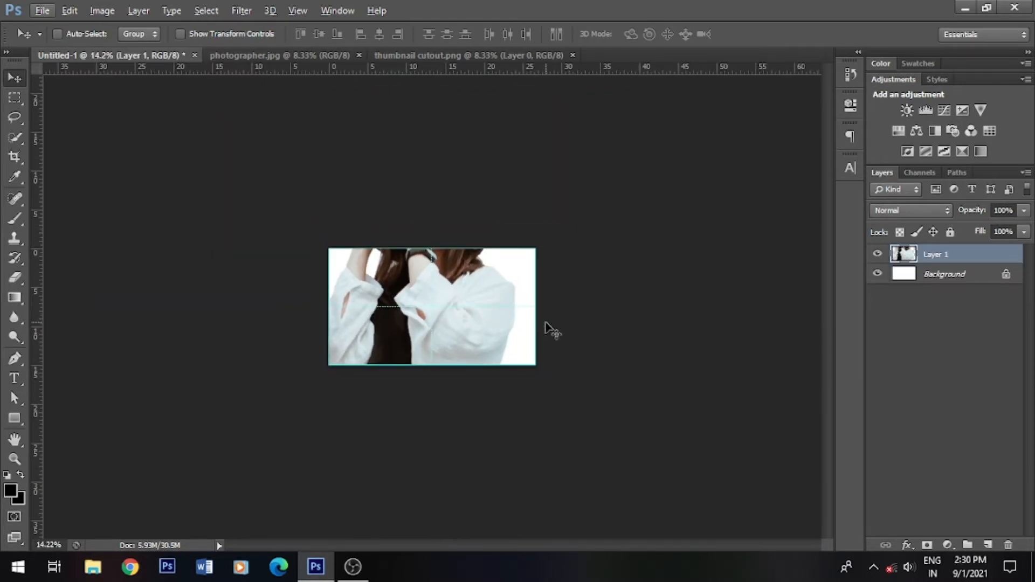
Free-transform the cutout to fill the right side of the canvas, cropped at the waist, and commit.
key("ctrl+t")
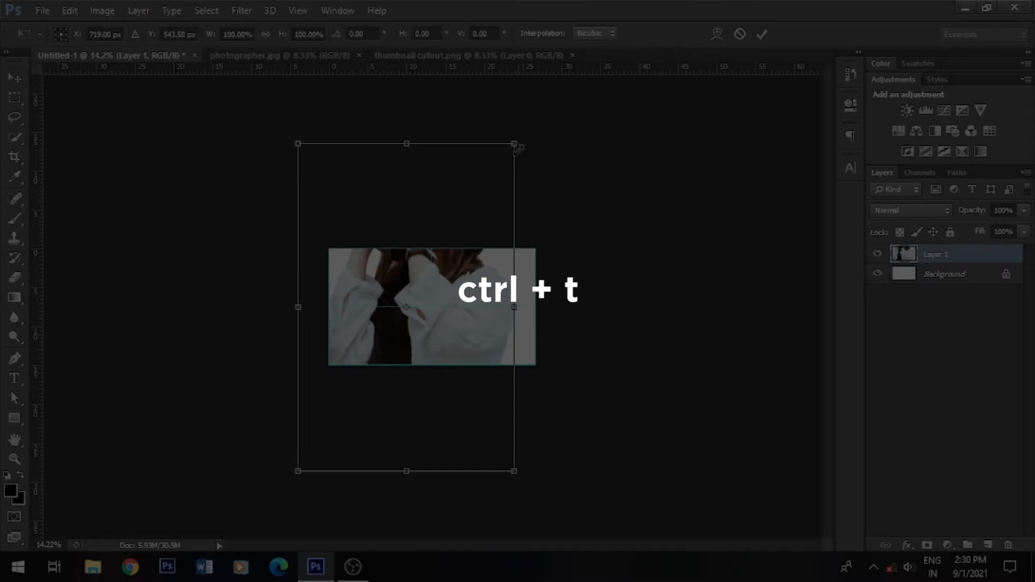
key("ctrl+t")
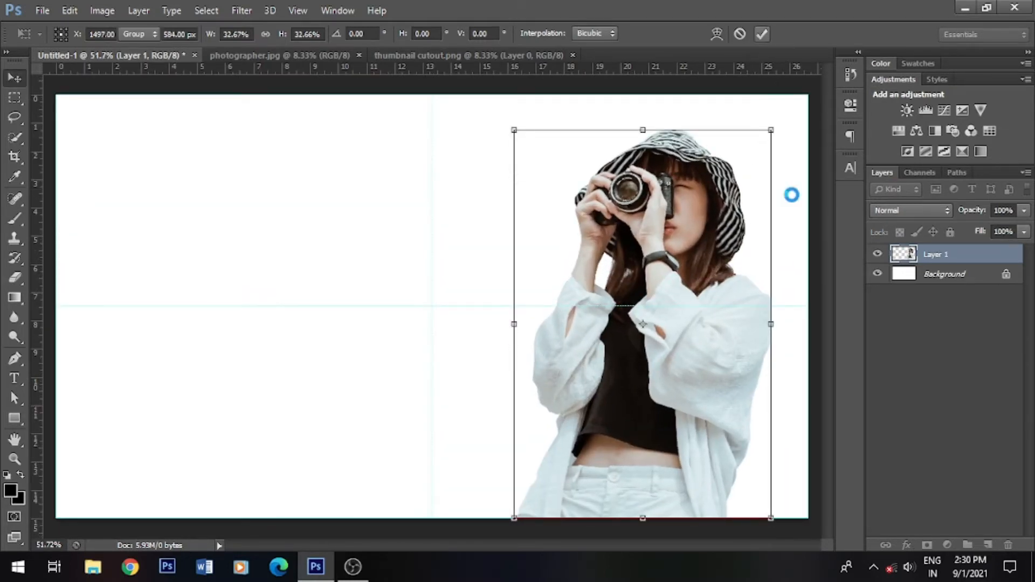
left_click(763, 34)
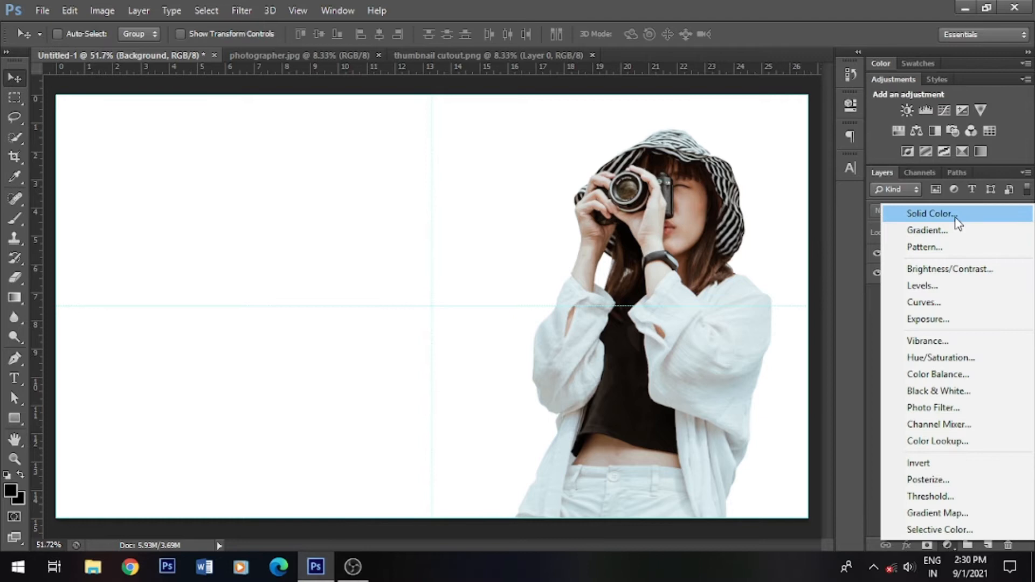
Add a Solid Color fill layer in orange #ff8400 beneath the cutout, then select Layer 1.
left_click(931, 214)
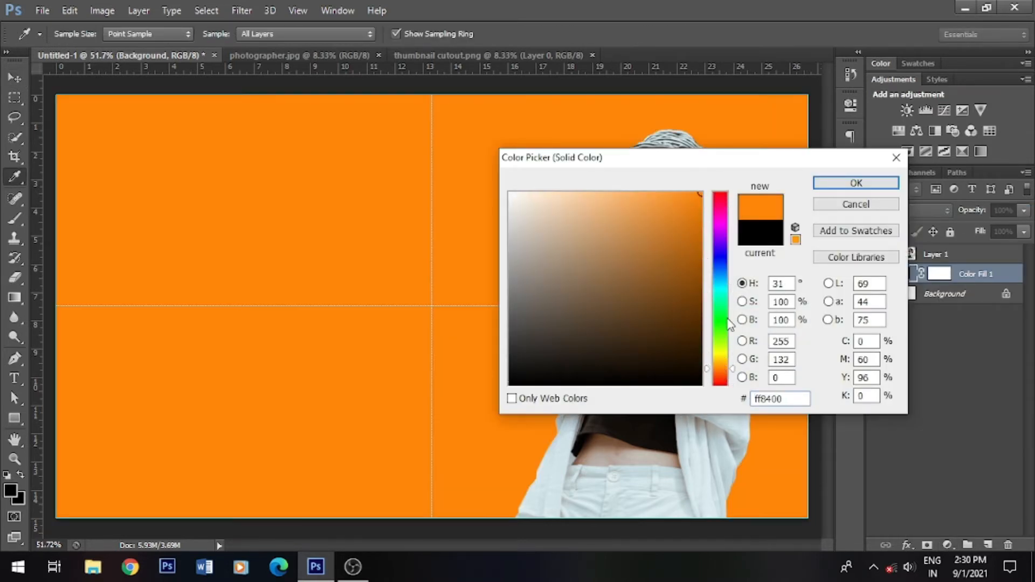
left_click(855, 184)
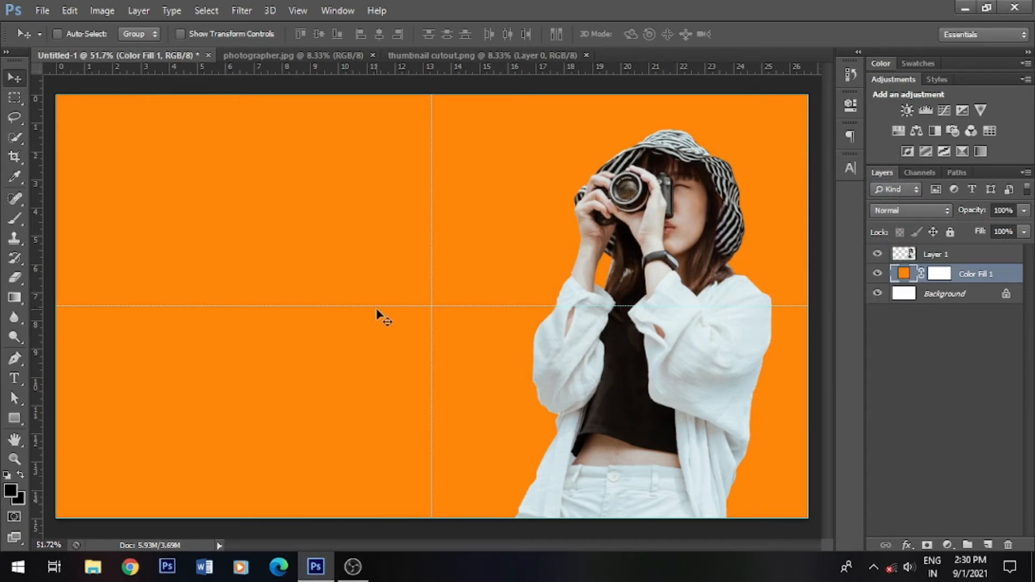
mouse_move(540, 370)
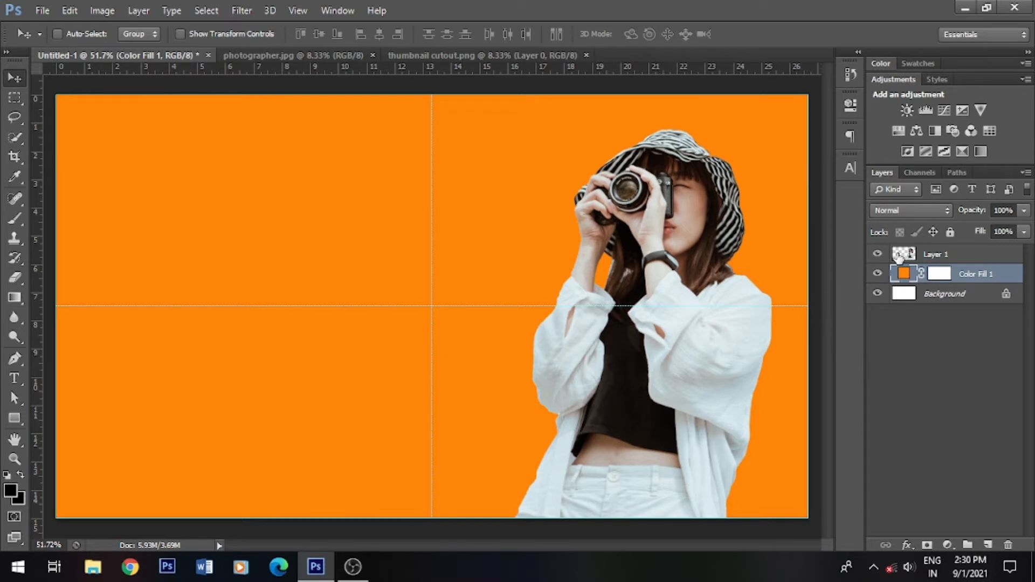
left_click(935, 254)
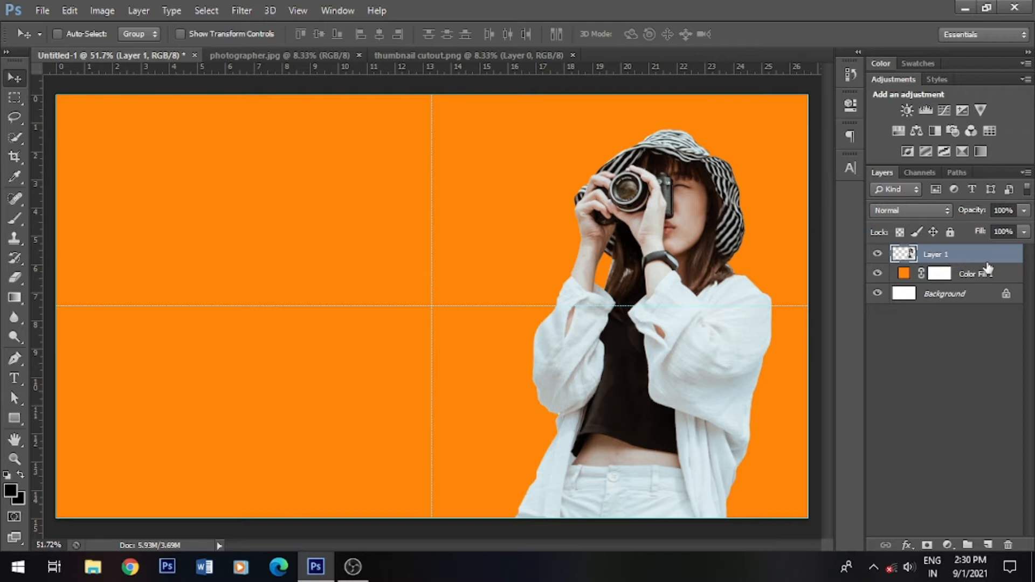
mouse_move(1017, 258)
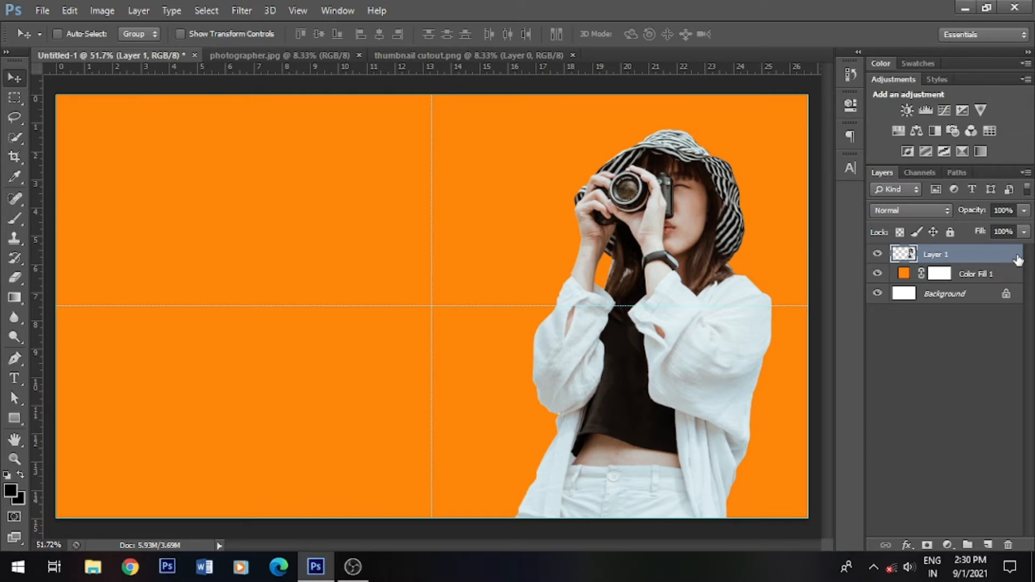
Give Layer 1 a white Stroke layer style about 13 px thick and apply it.
double_click(936, 255)
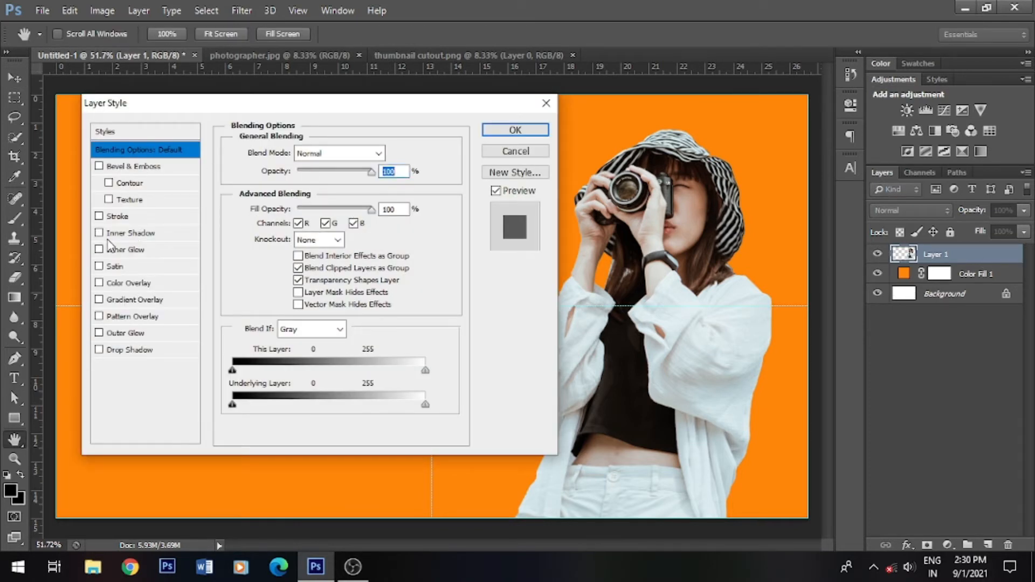
left_click(99, 216)
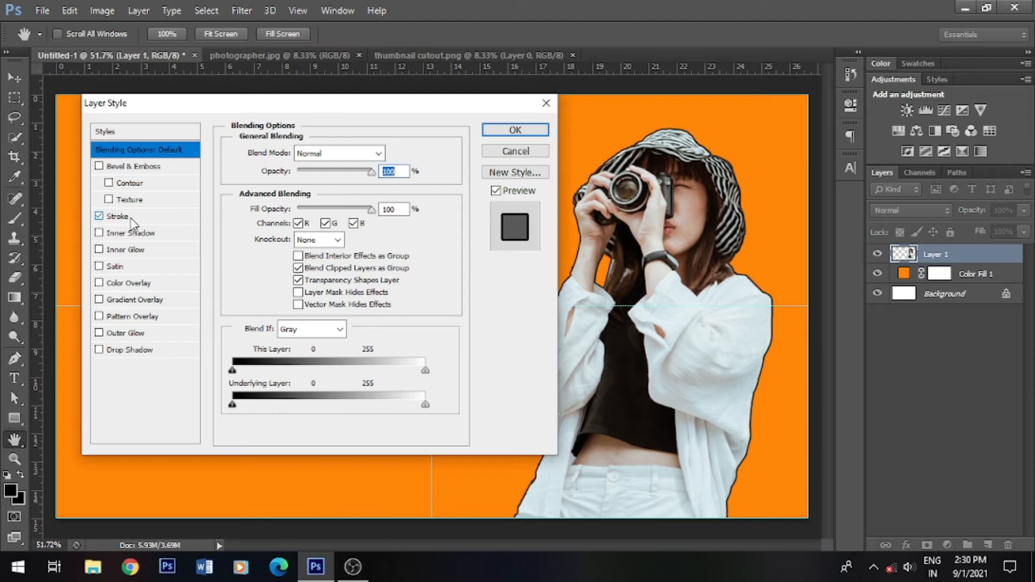
left_click(117, 216)
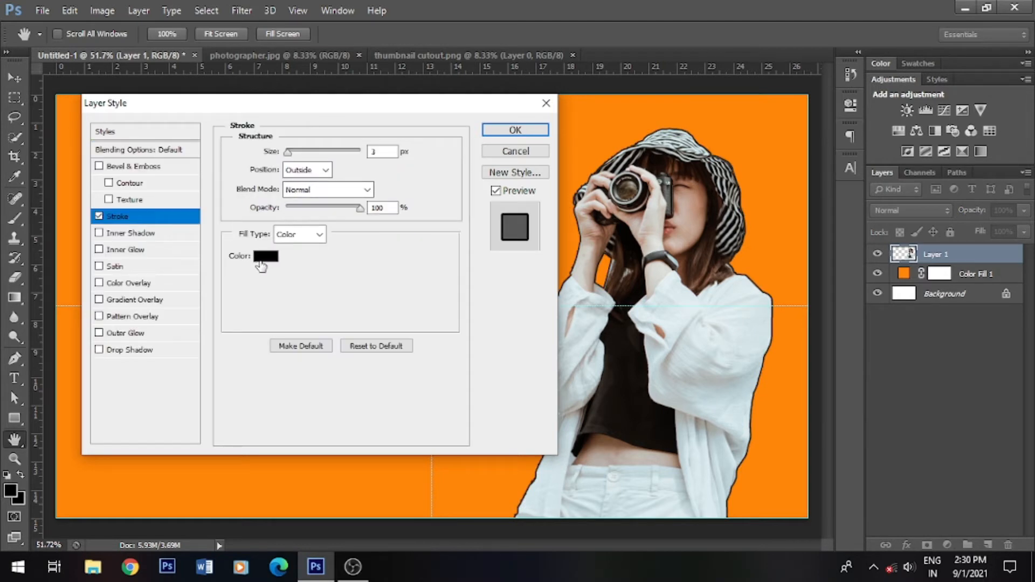
mouse_move(740, 394)
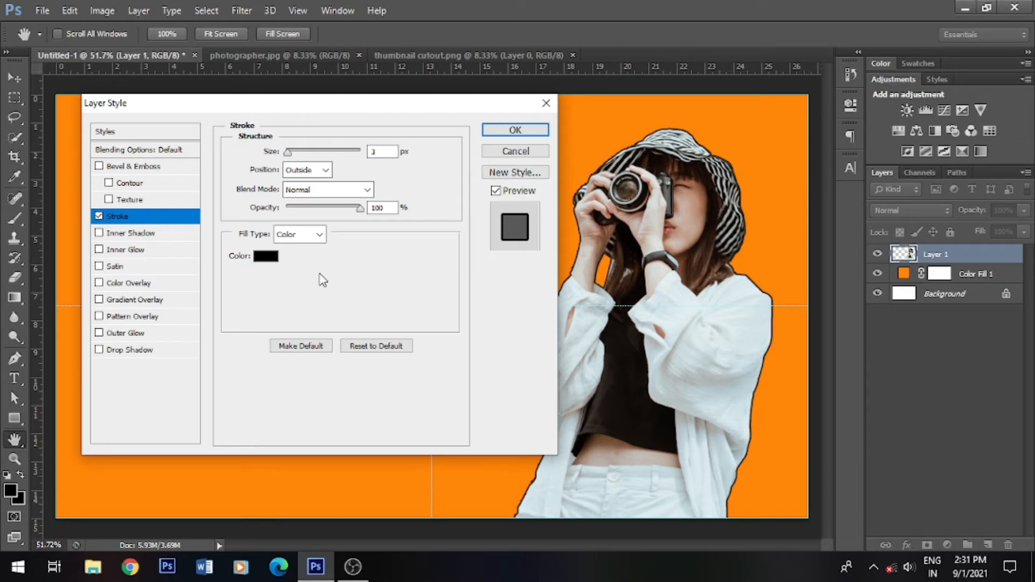
mouse_move(267, 268)
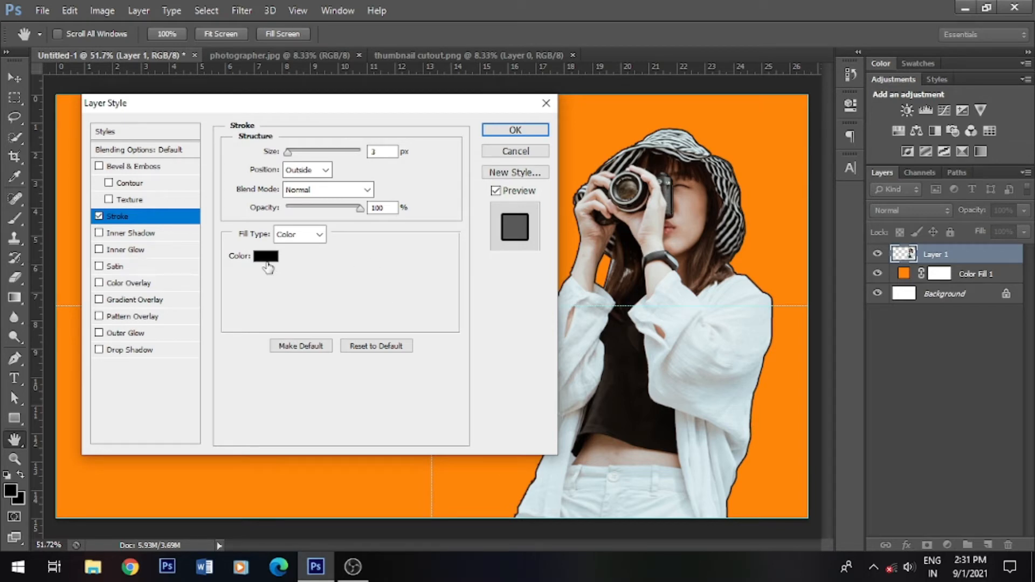
left_click(265, 257)
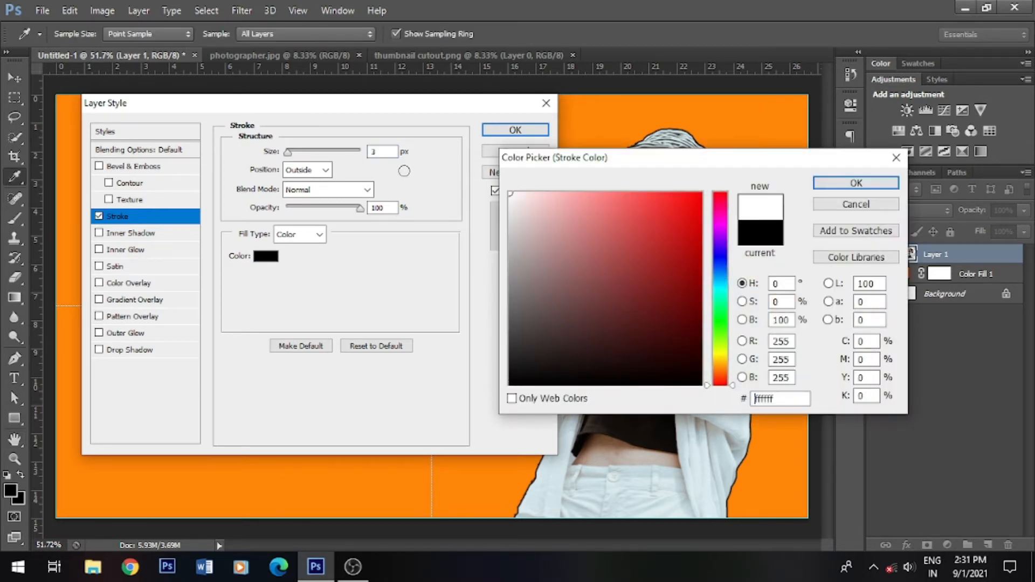
left_click(855, 183)
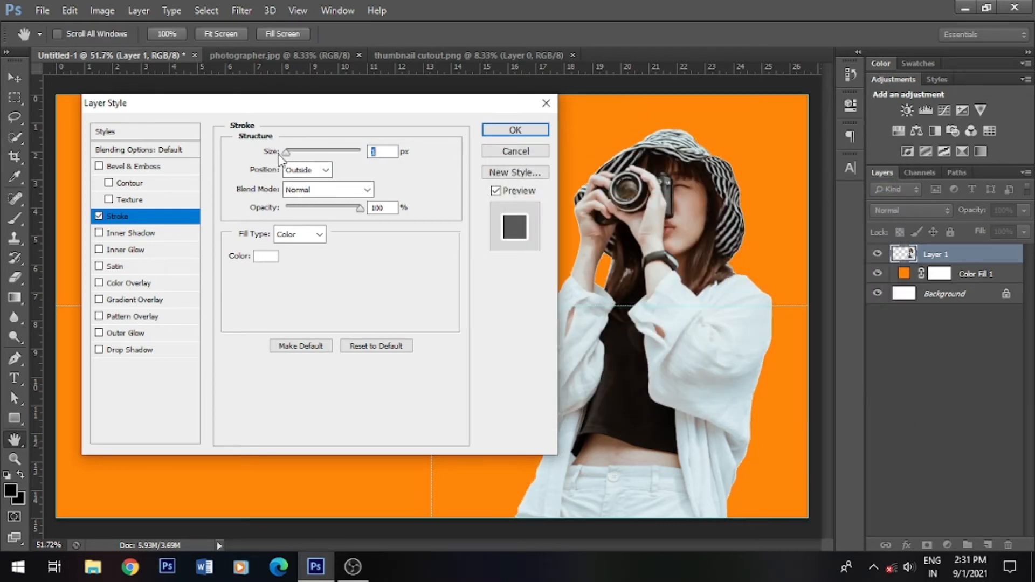
left_click_drag(286, 151, 337, 151)
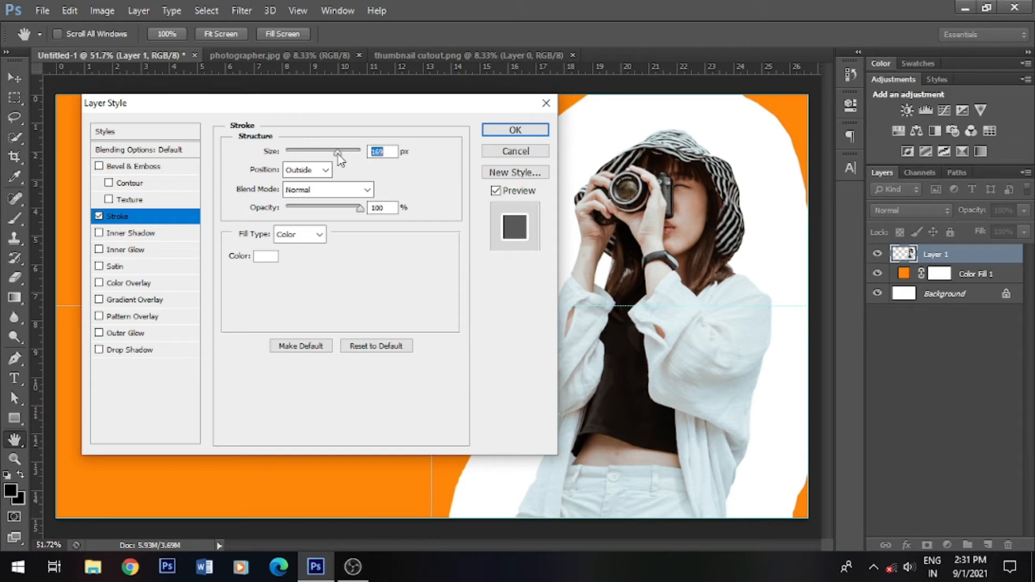
left_click_drag(337, 152, 296, 152)
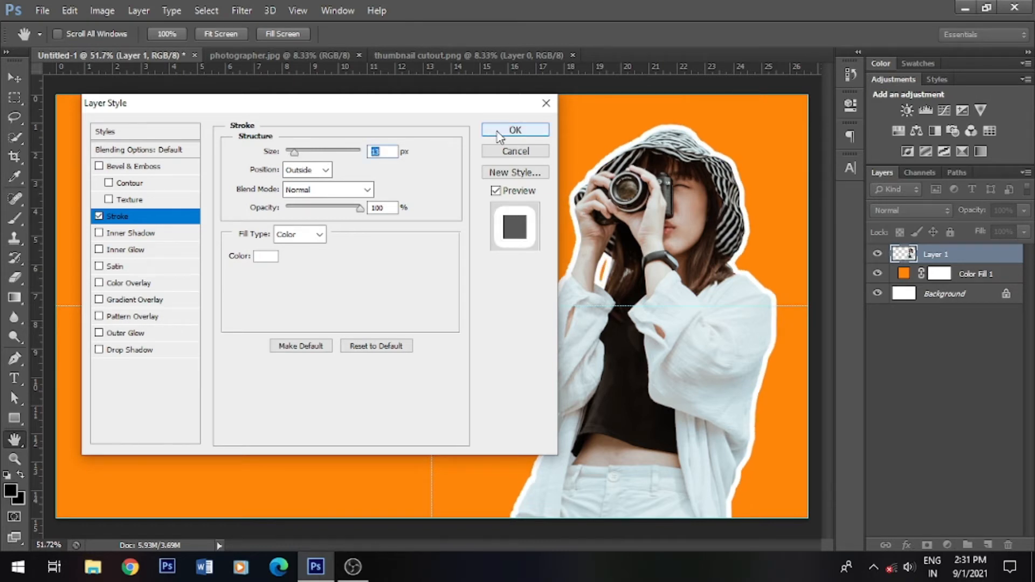
left_click(516, 131)
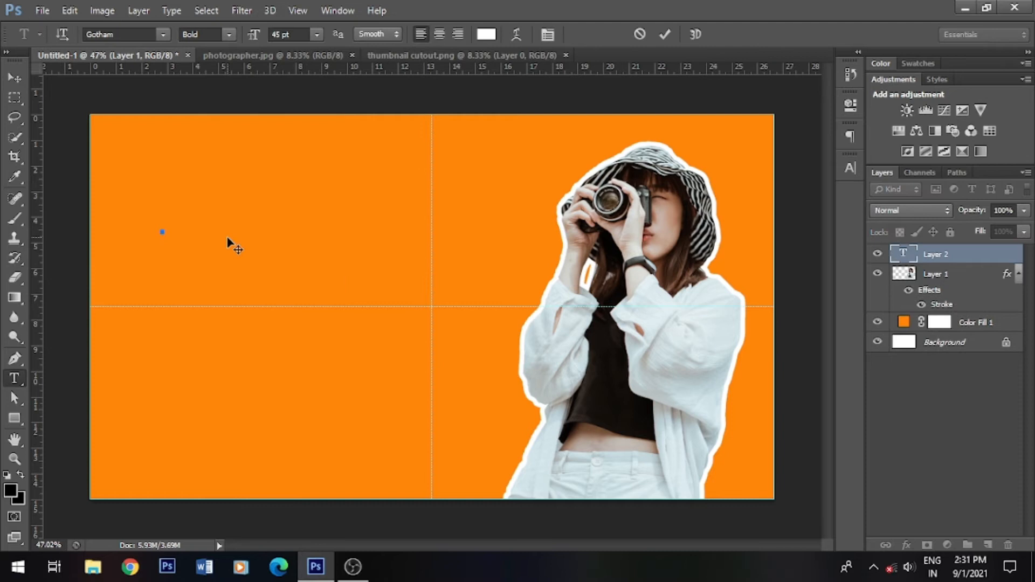
mouse_move(258, 248)
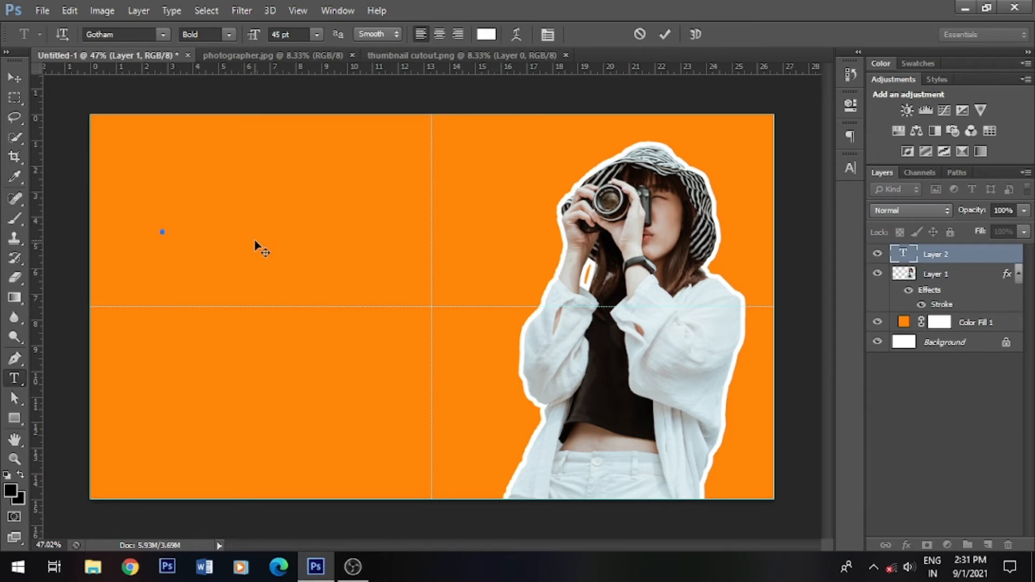
Type the two-line white heading BETTER / THUMBNAILS in Gotham Bold on the left of the canvas.
left_click(162, 231)
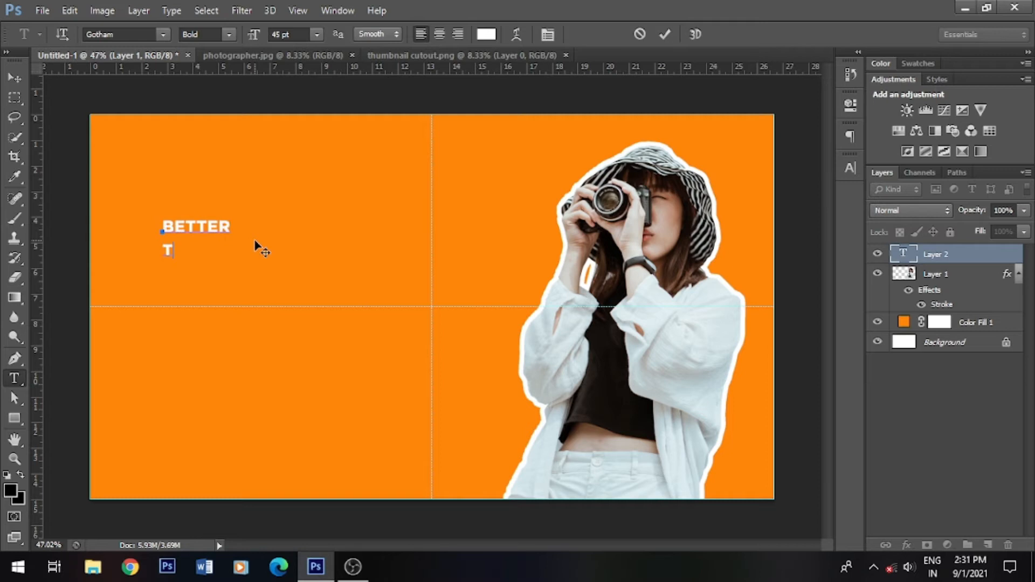
type("HUMBNAILS")
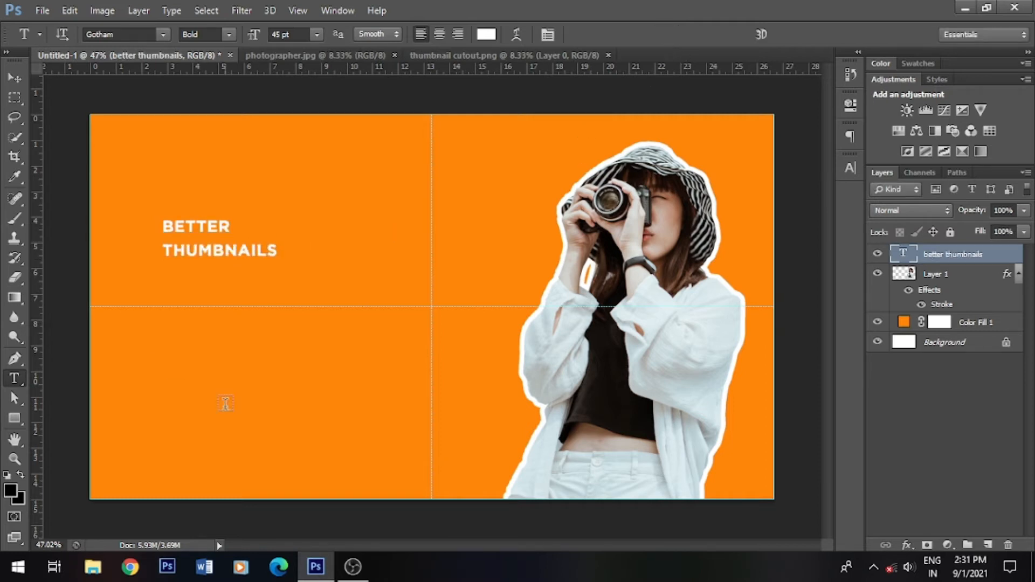
mouse_move(405, 271)
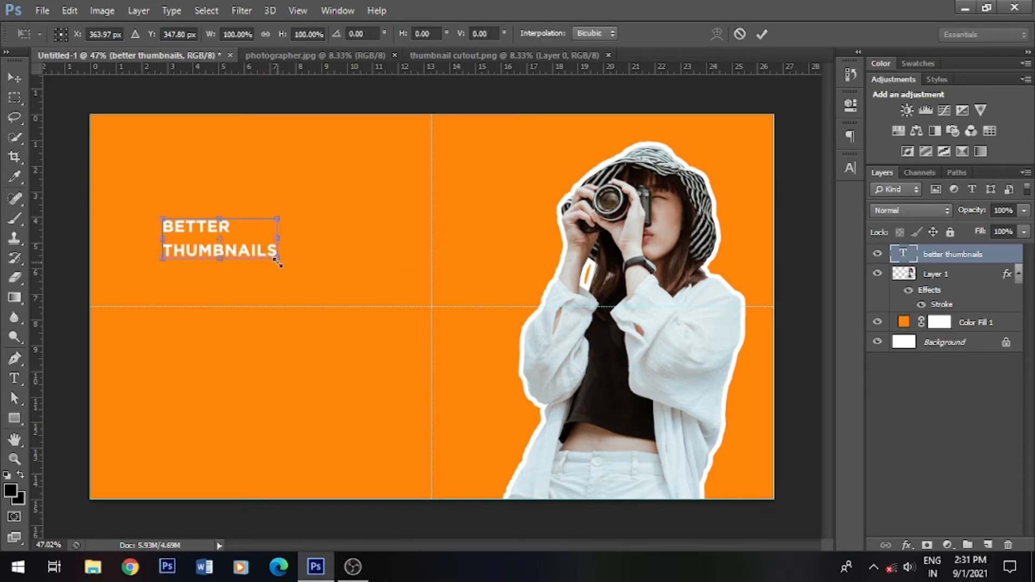
Scale the heading up about three times, commit, and reduce its leading in the Character panel.
left_click_drag(278, 260, 362, 271)
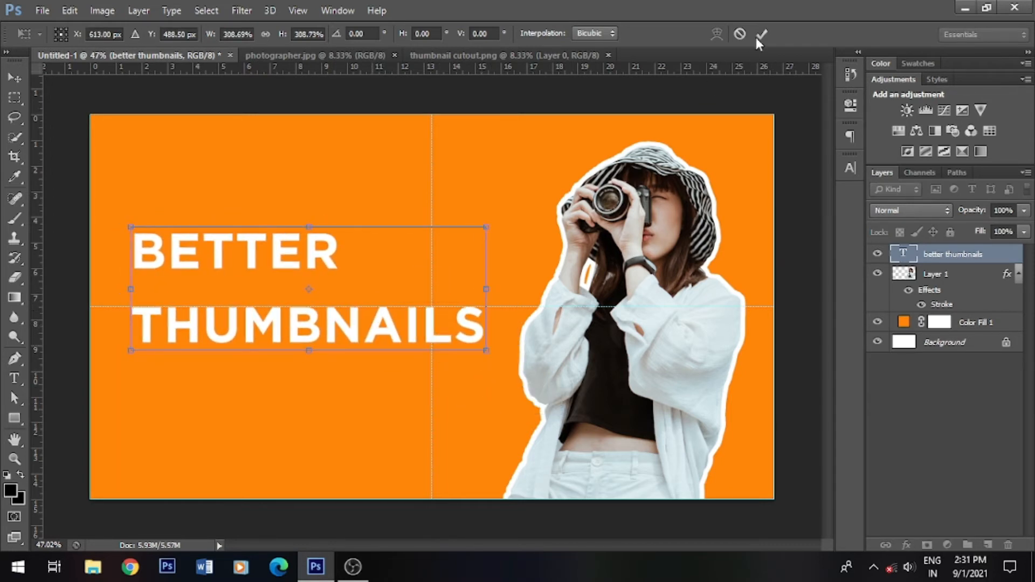
left_click(762, 34)
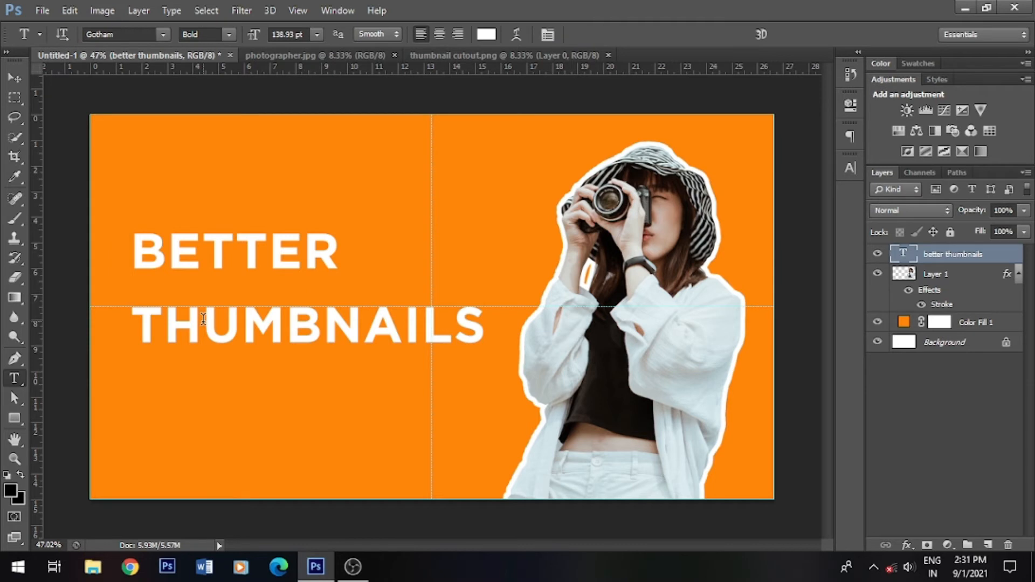
mouse_move(119, 221)
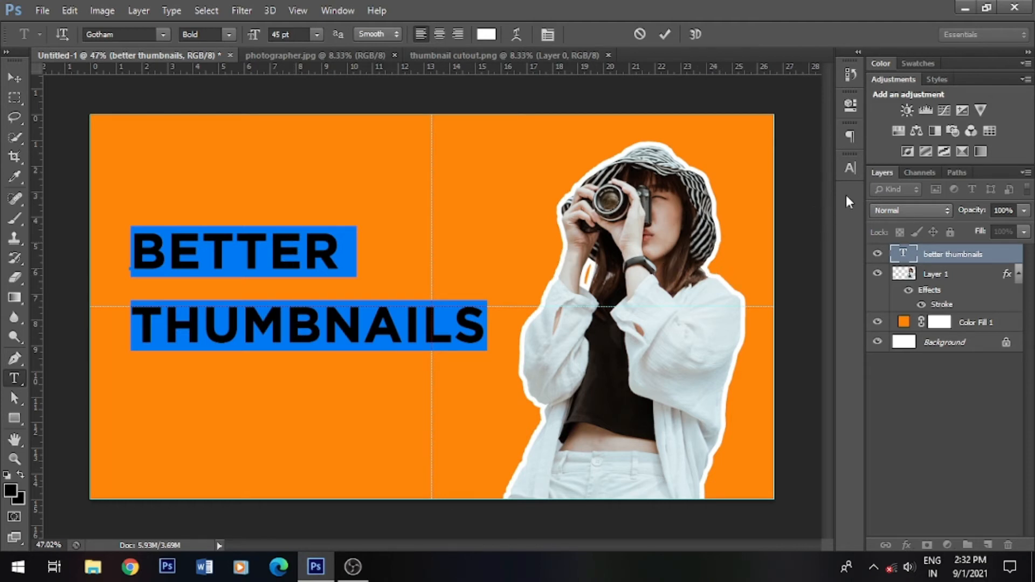
left_click(851, 168)
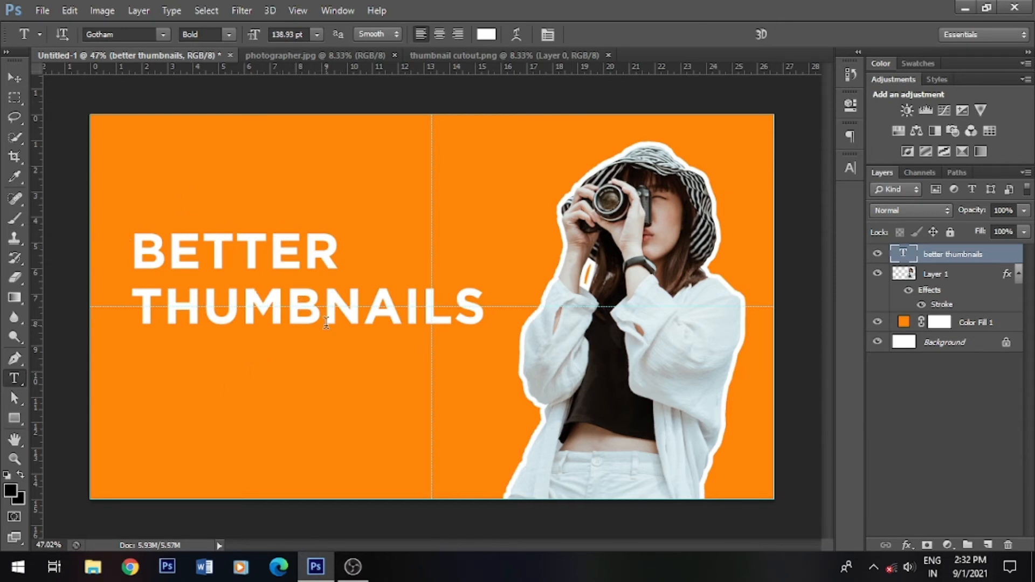
mouse_move(30, 414)
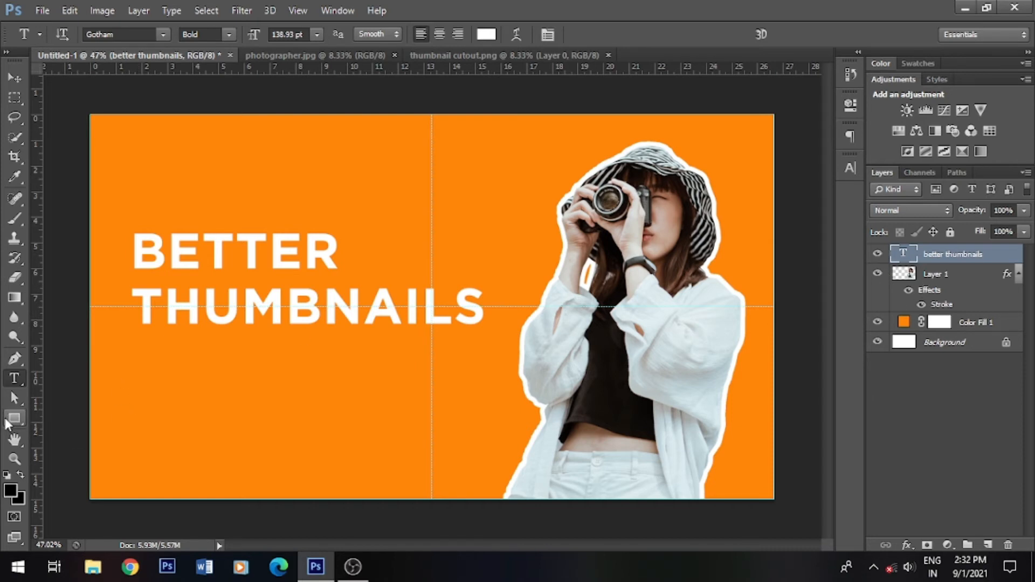
mouse_move(14, 419)
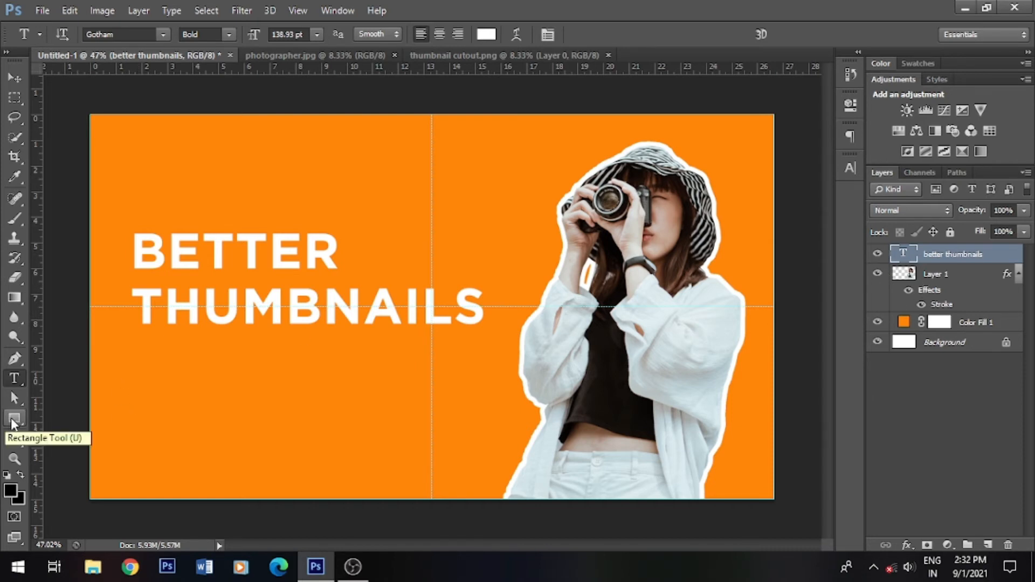
Draw a black rectangle behind BETTER, duplicate it with Ctrl+J, and stretch the copy behind THUMBNAILS.
left_click(14, 419)
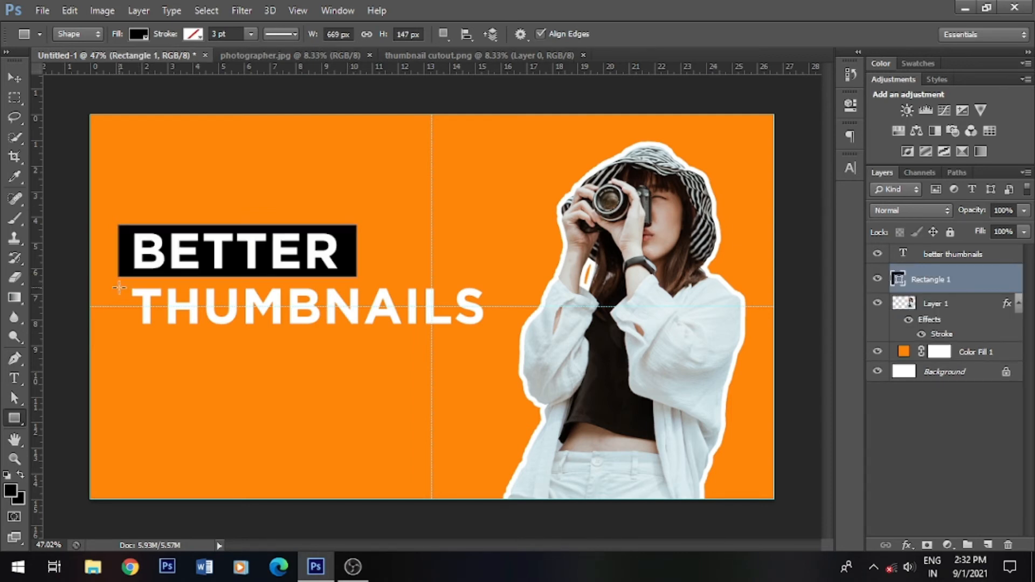
mouse_move(426, 308)
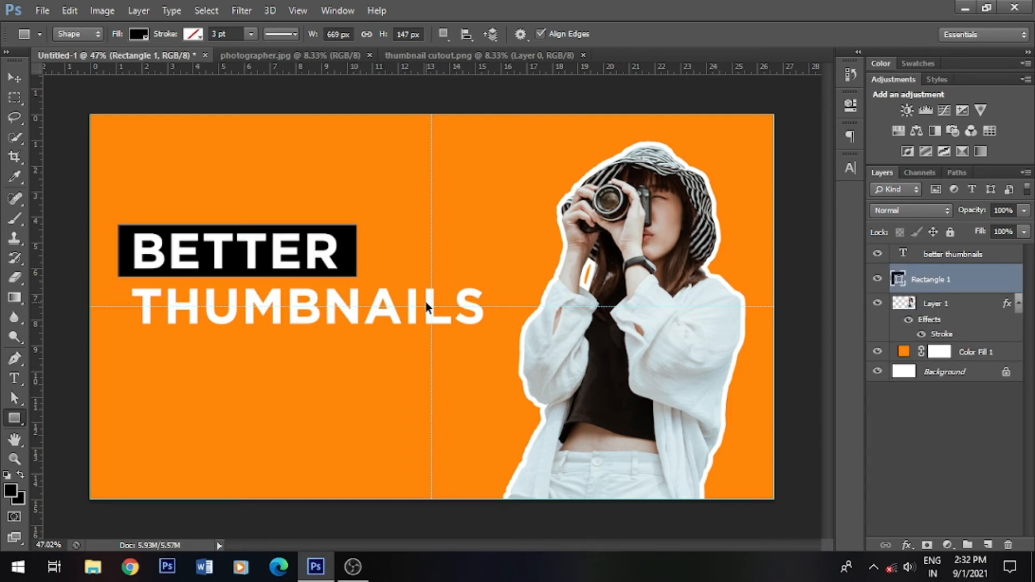
key("Ctrl+J")
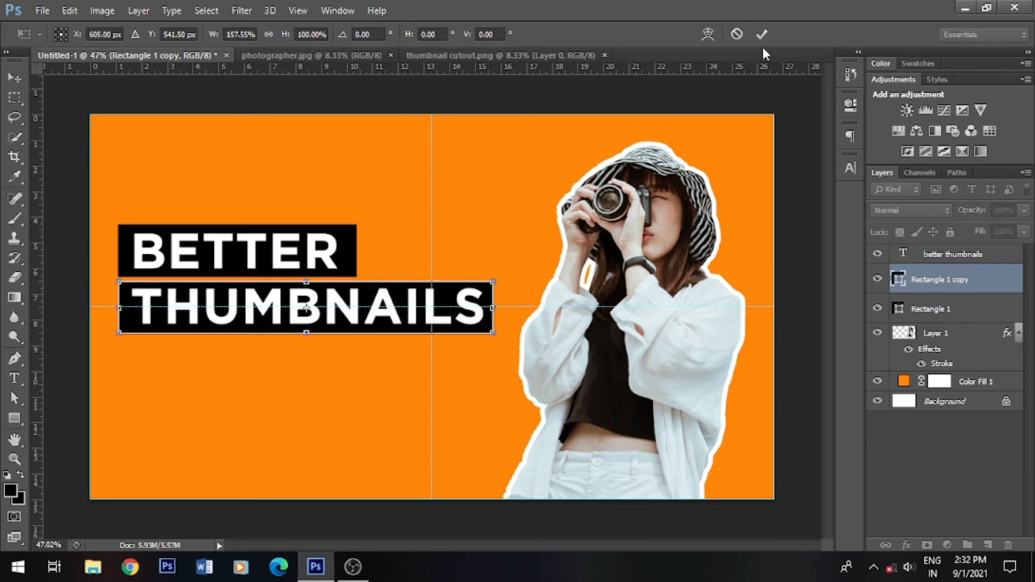
left_click(762, 34)
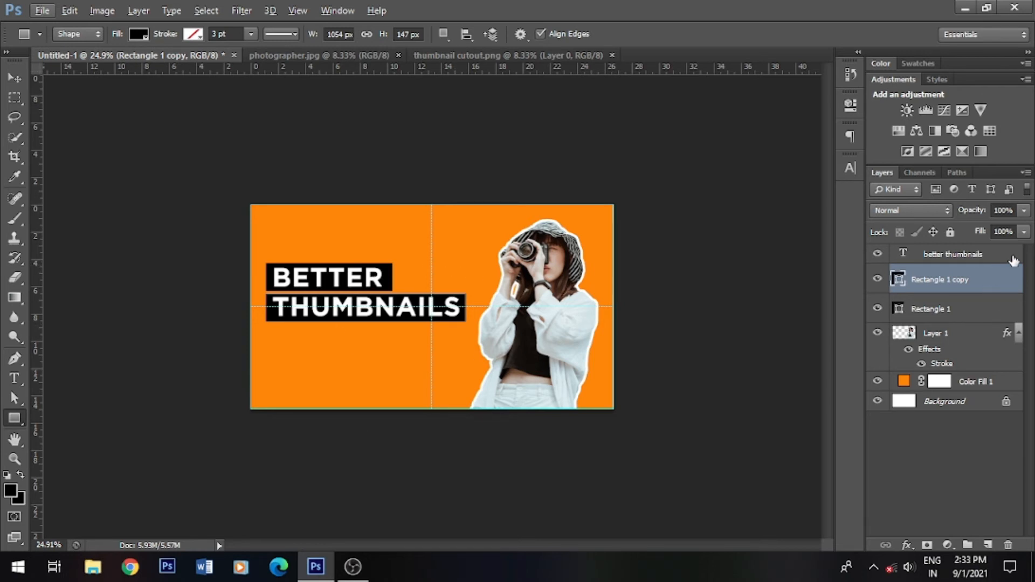
Scale the text and both rectangle layers up together and commit the transform.
left_click(953, 254)
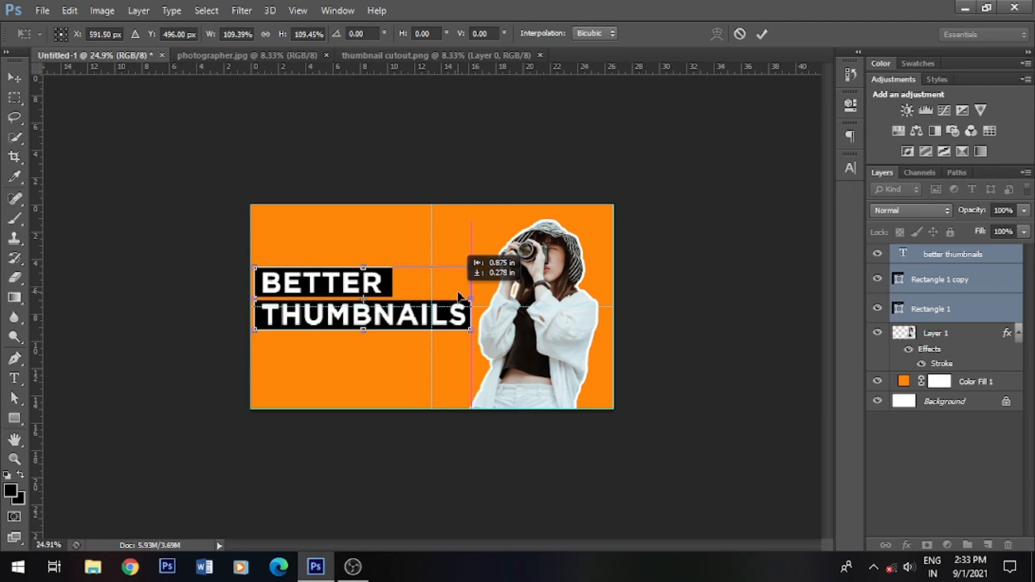
left_click(762, 33)
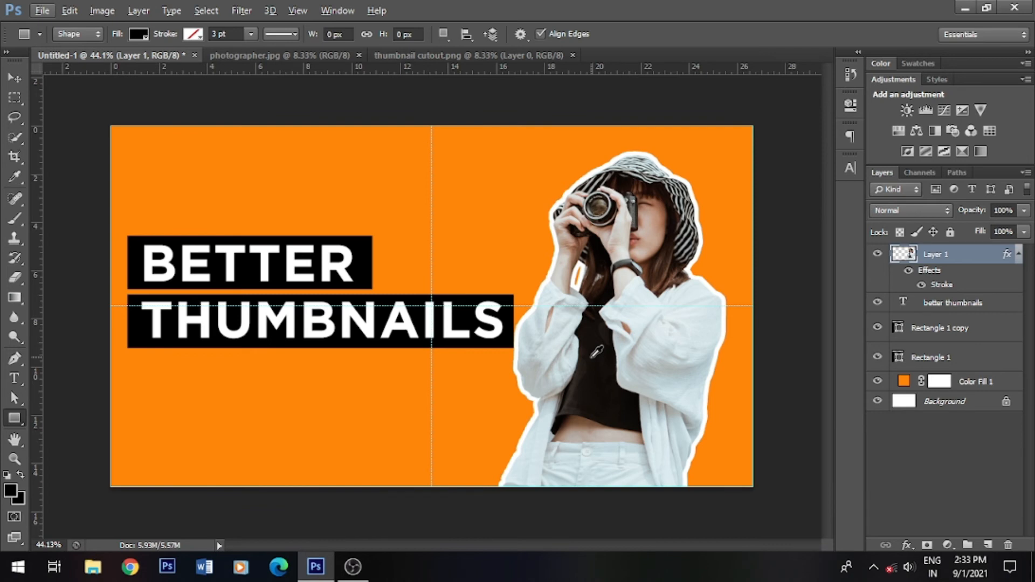
mouse_move(131, 319)
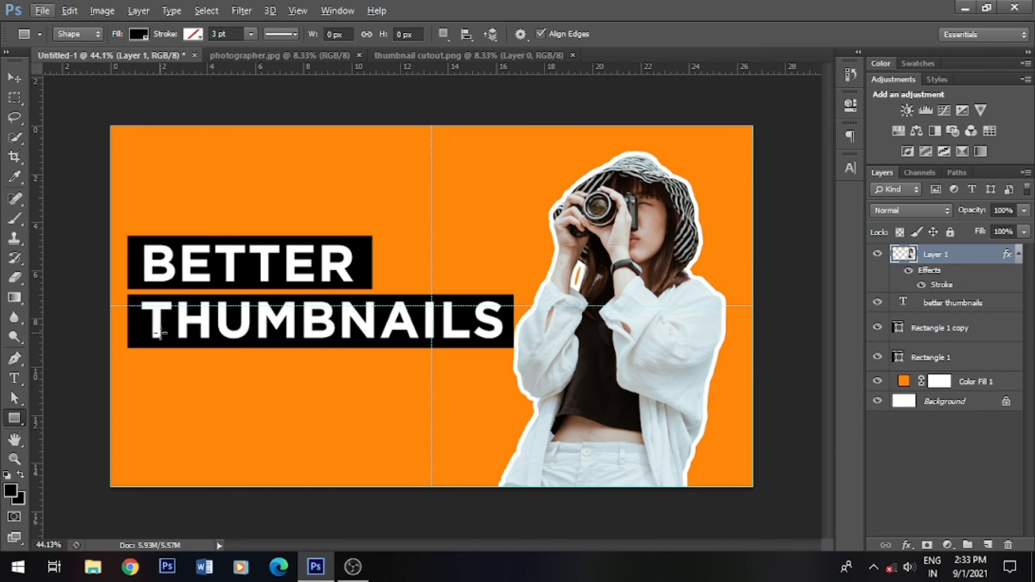
mouse_move(237, 287)
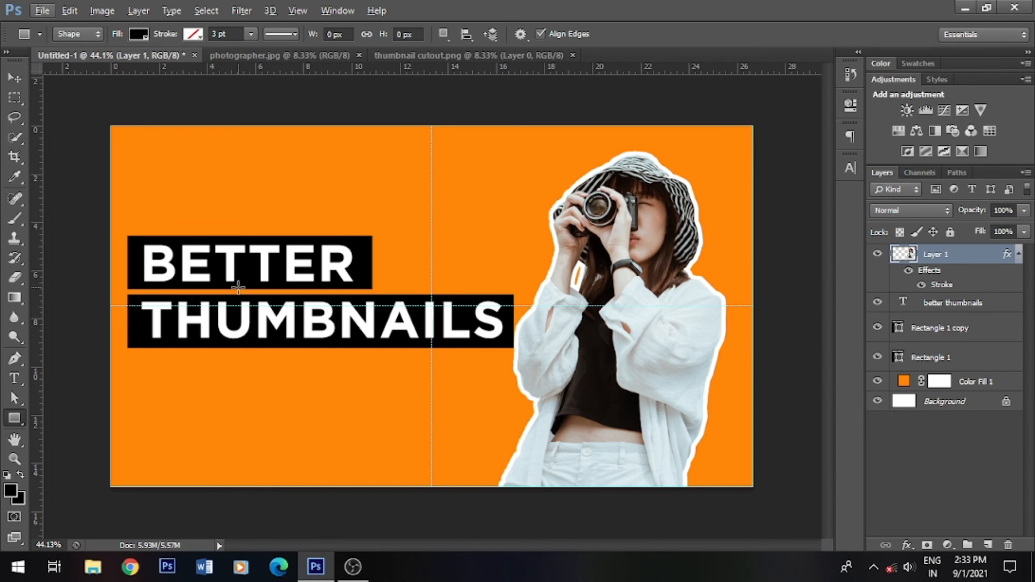
Recolour both rectangles from black to red #e10000 via the Color Picker.
left_click(941, 328)
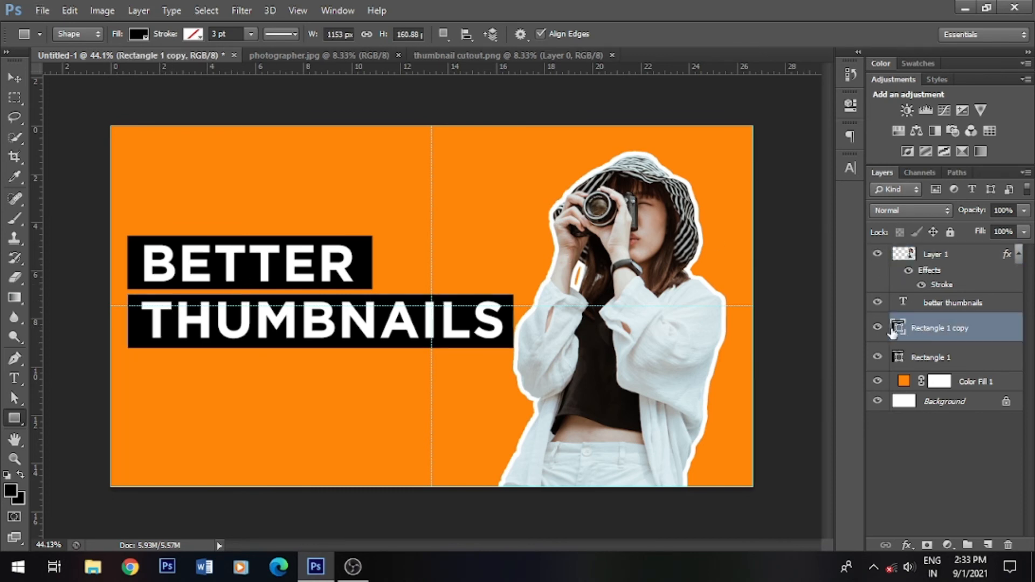
mouse_move(898, 327)
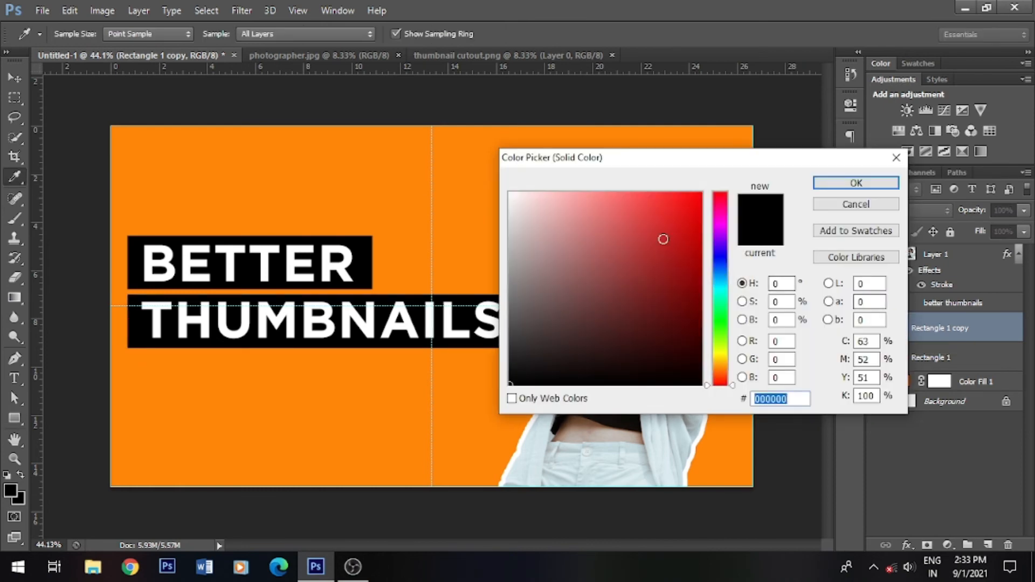
left_click(548, 261)
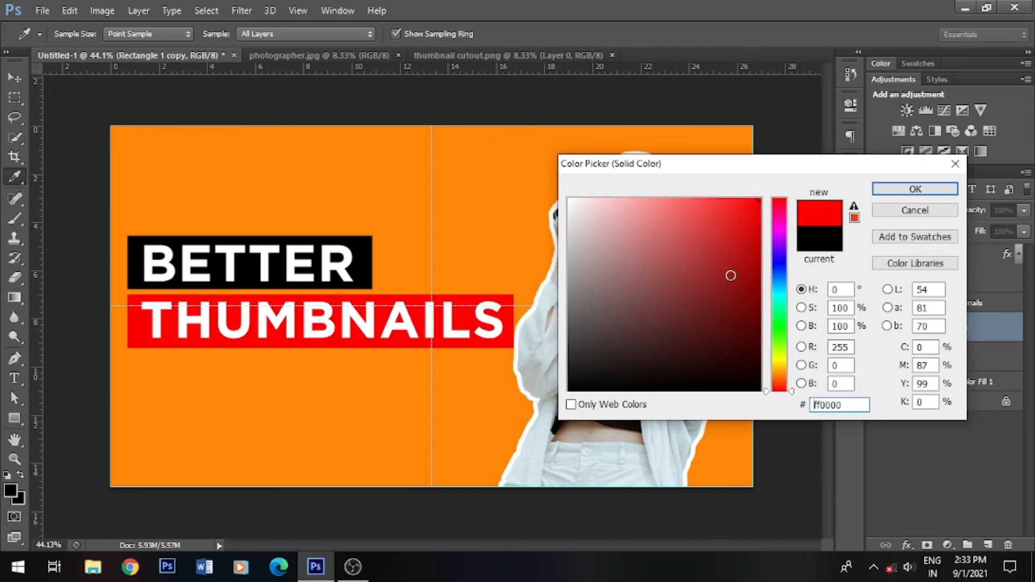
left_click(759, 224)
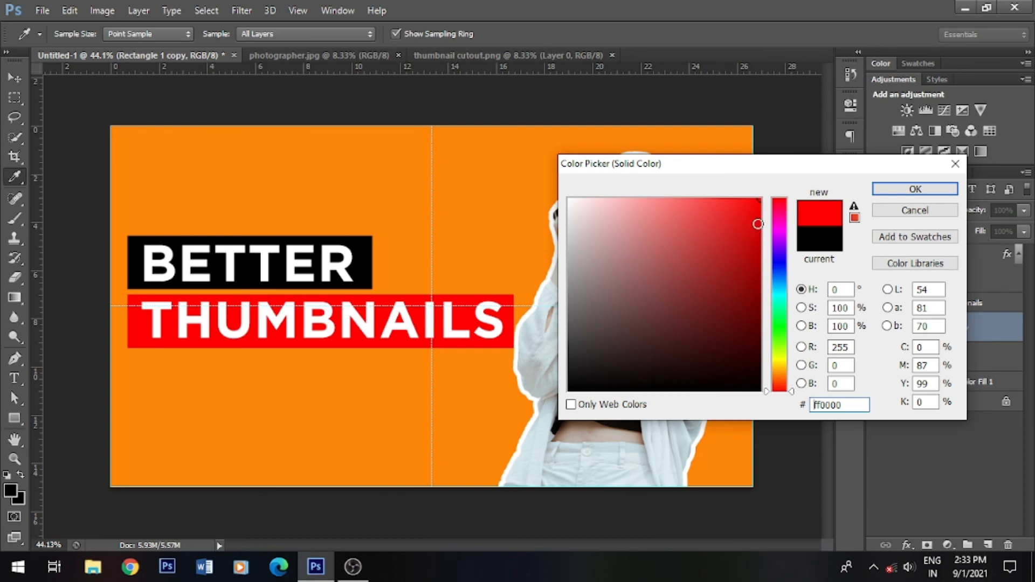
left_click(758, 222)
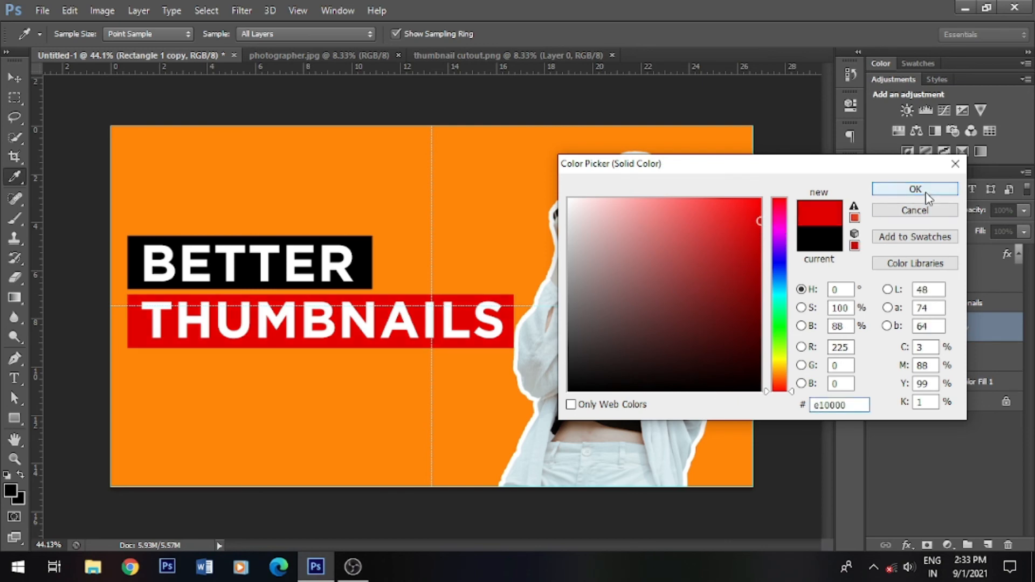
left_click(916, 189)
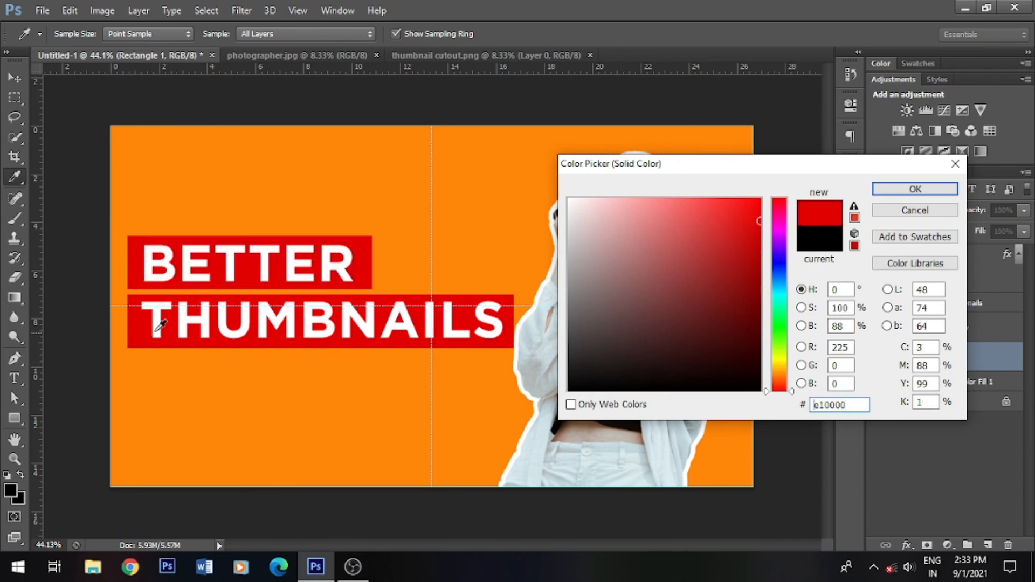
left_click(916, 189)
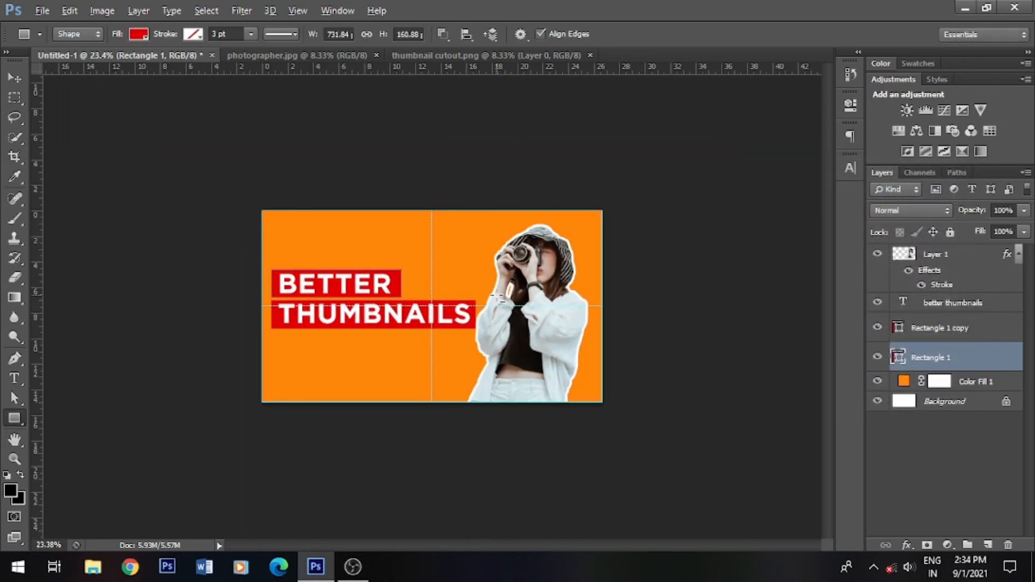